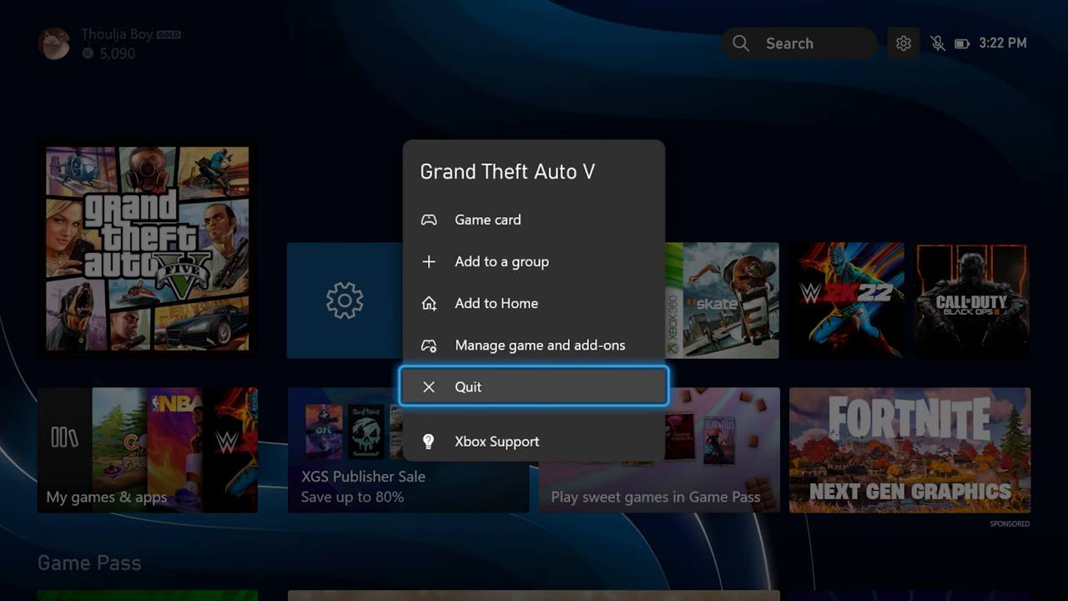
Step: Quit Grand Theft Auto V from its tile's menu
left_click(467, 387)
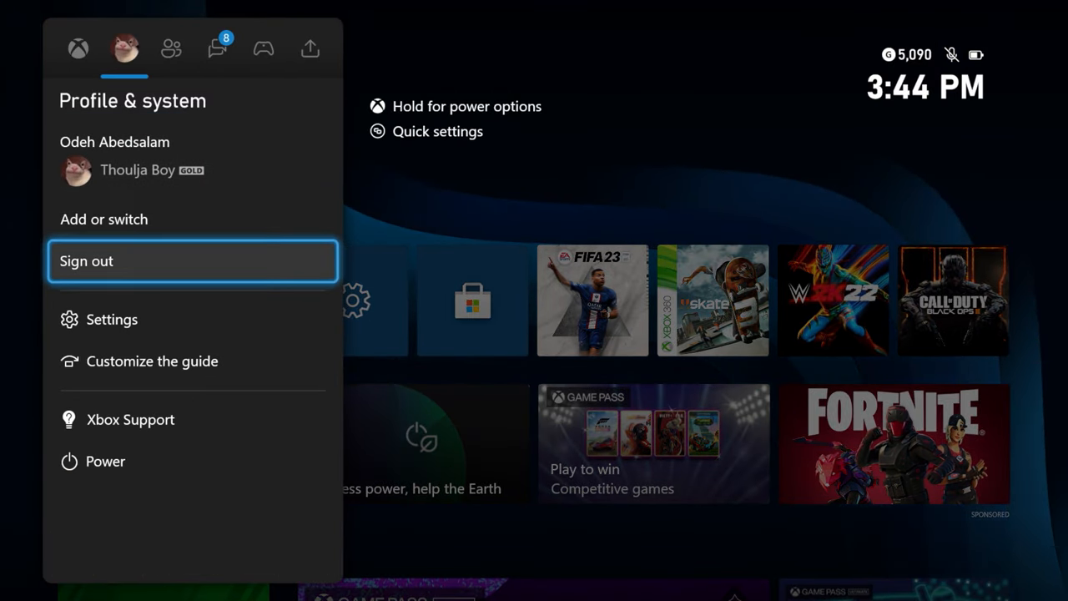
Step: Review the console's storage devices under Settings > System
left_click(111, 319)
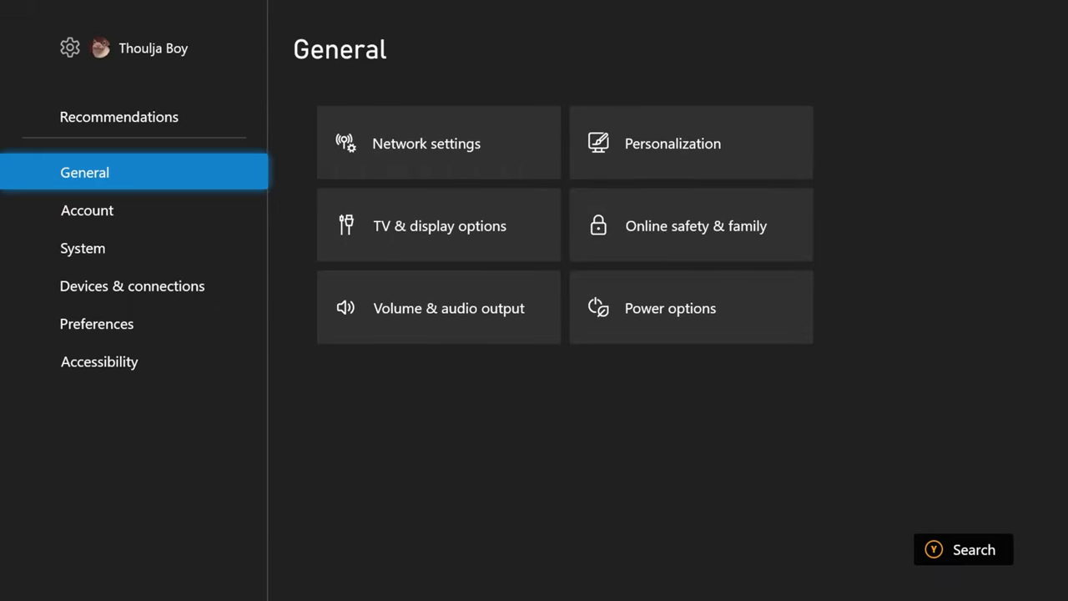
left_click(81, 247)
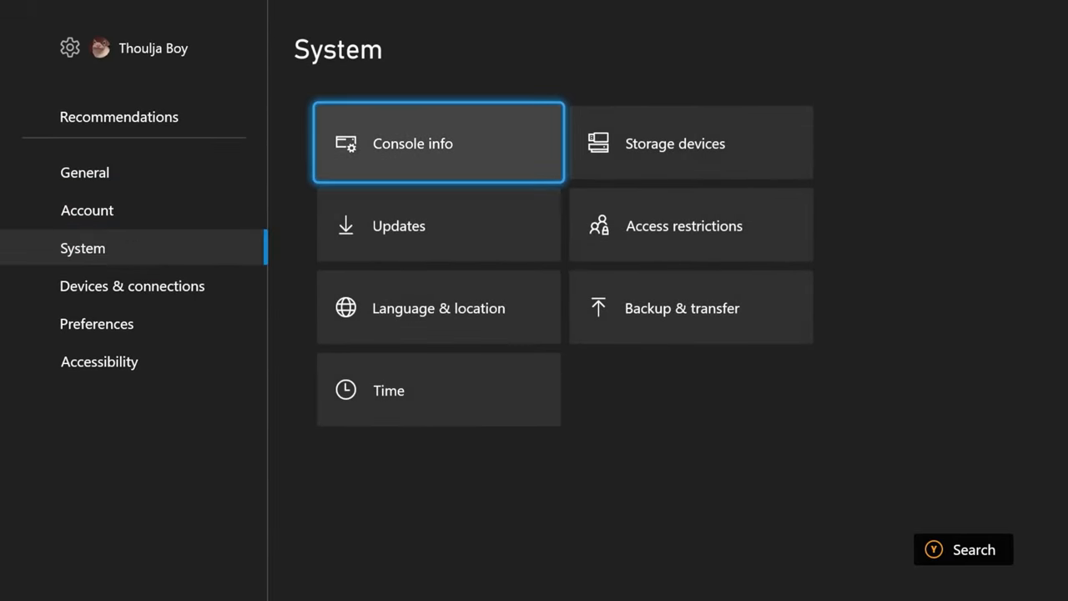
left_click(692, 143)
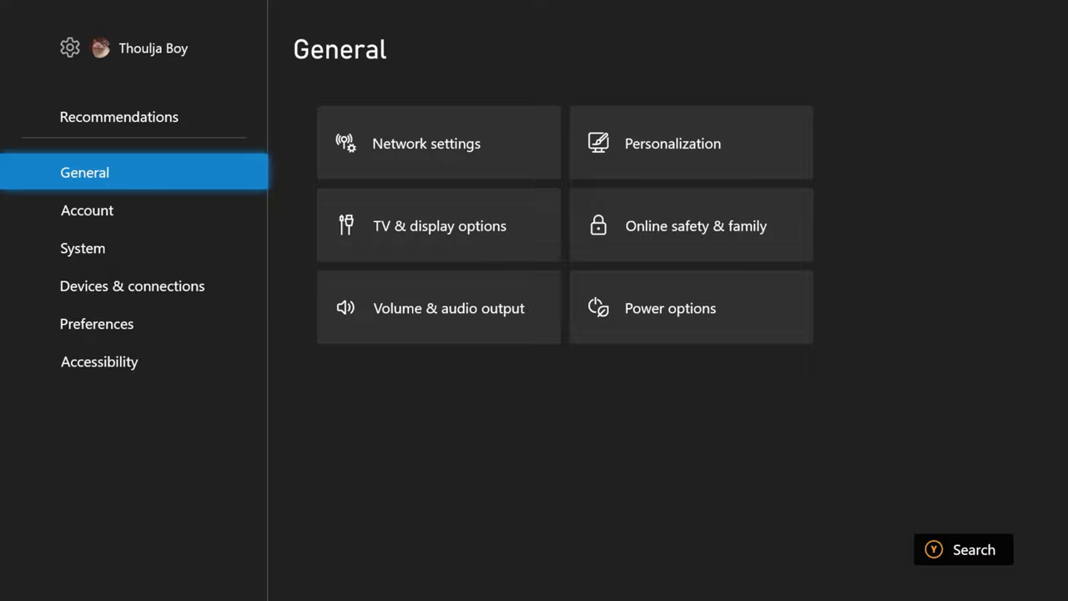
Step: Choose the Energy-saving mode in General > Power options
left_click(84, 247)
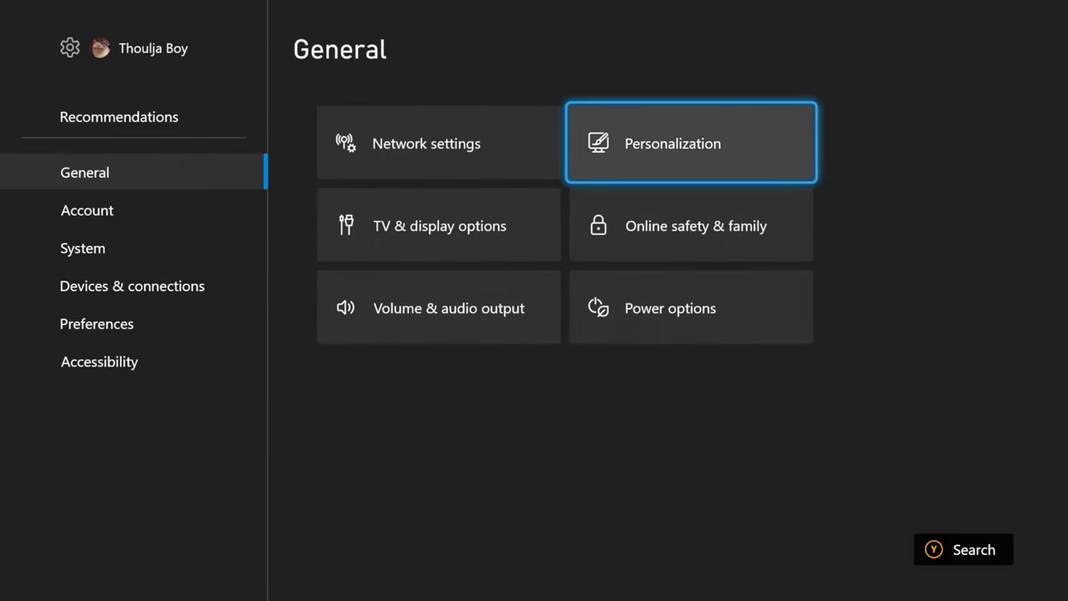
left_click(671, 307)
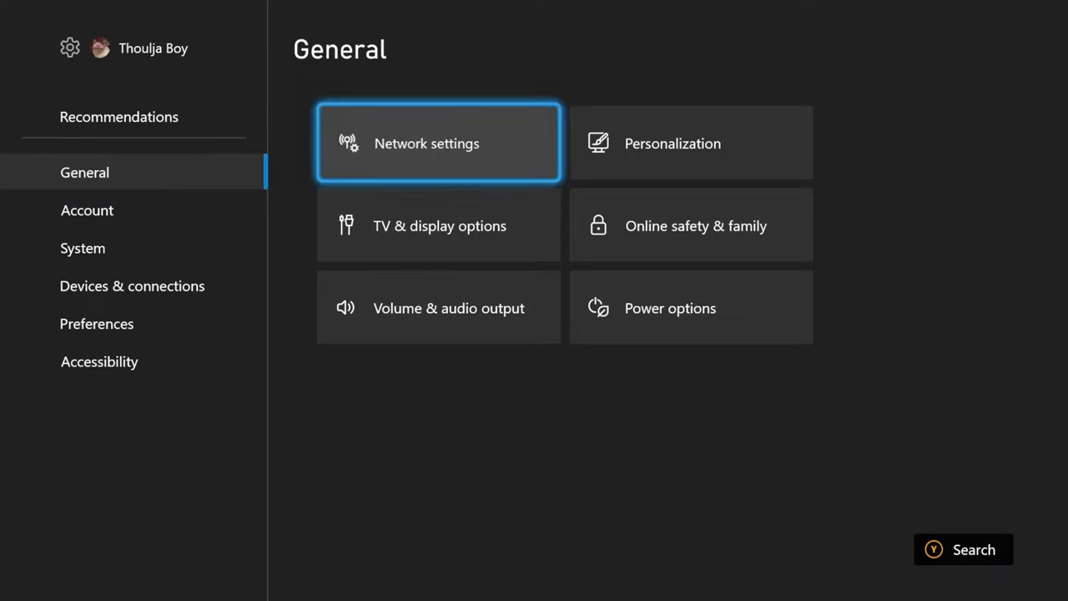
Step: Run Test NAT type from Network settings, accepting the Moderate result
left_click(437, 144)
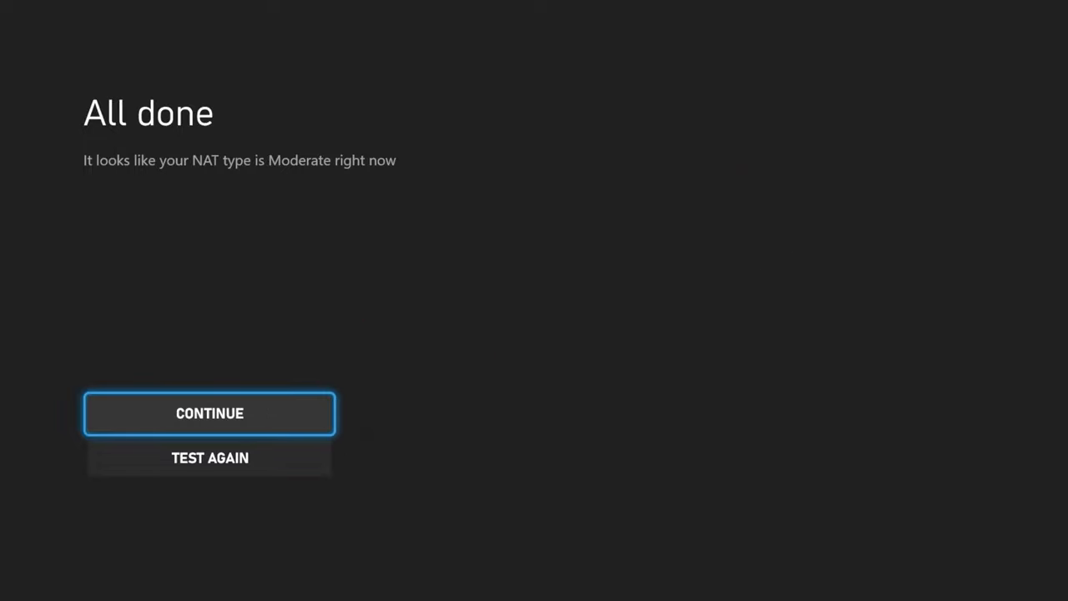
left_click(210, 414)
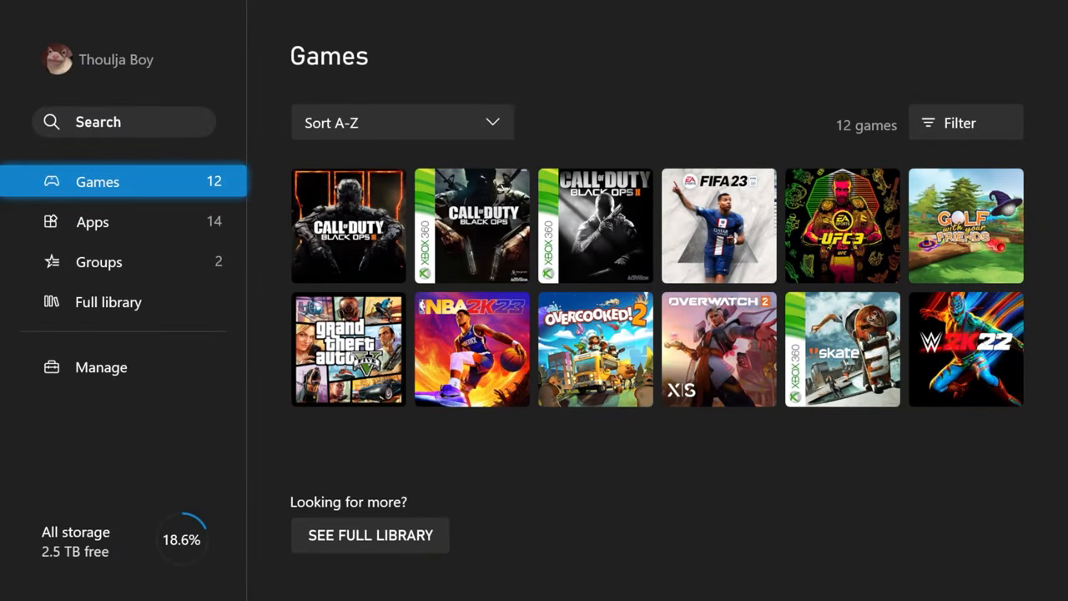
Step: Launch Xbox Accessories from My games & apps for the Xbox Wireless Controller
left_click(91, 220)
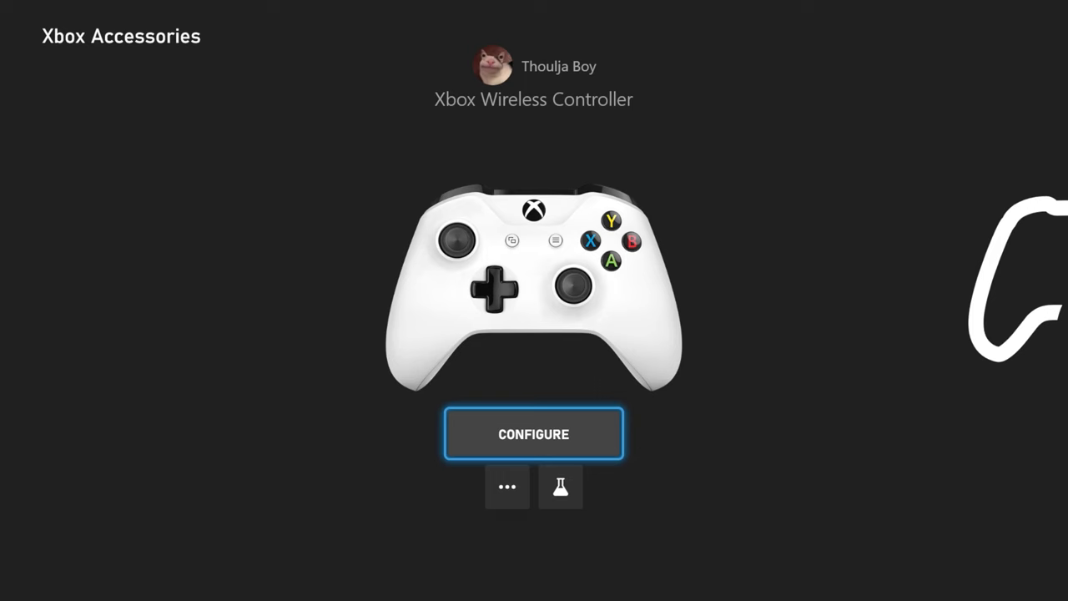
Step: Update the controller's firmware via Update now until it reports Updated!
left_click(507, 488)
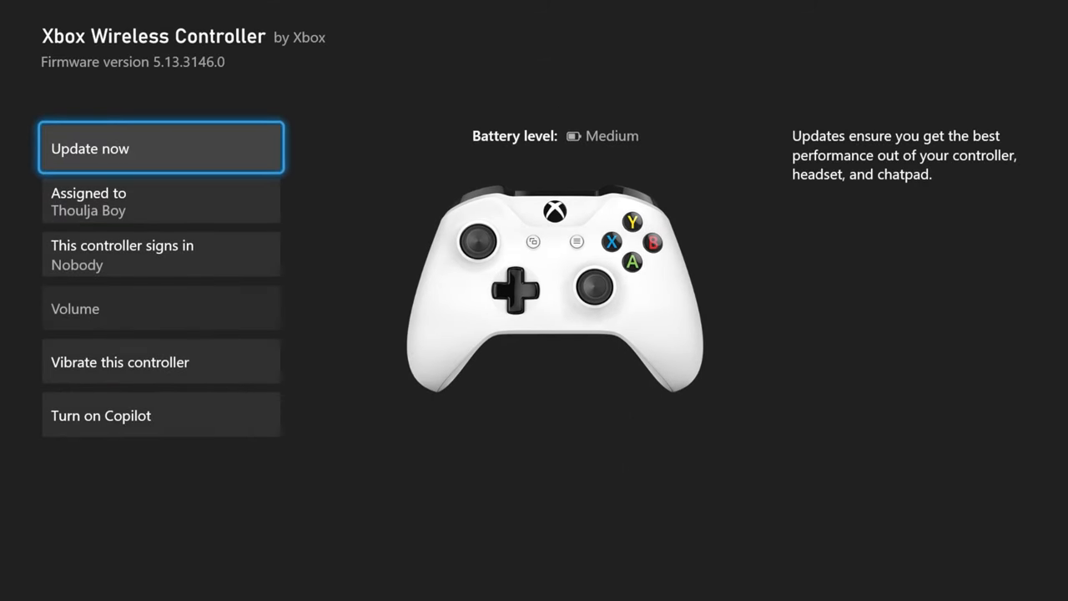
left_click(160, 147)
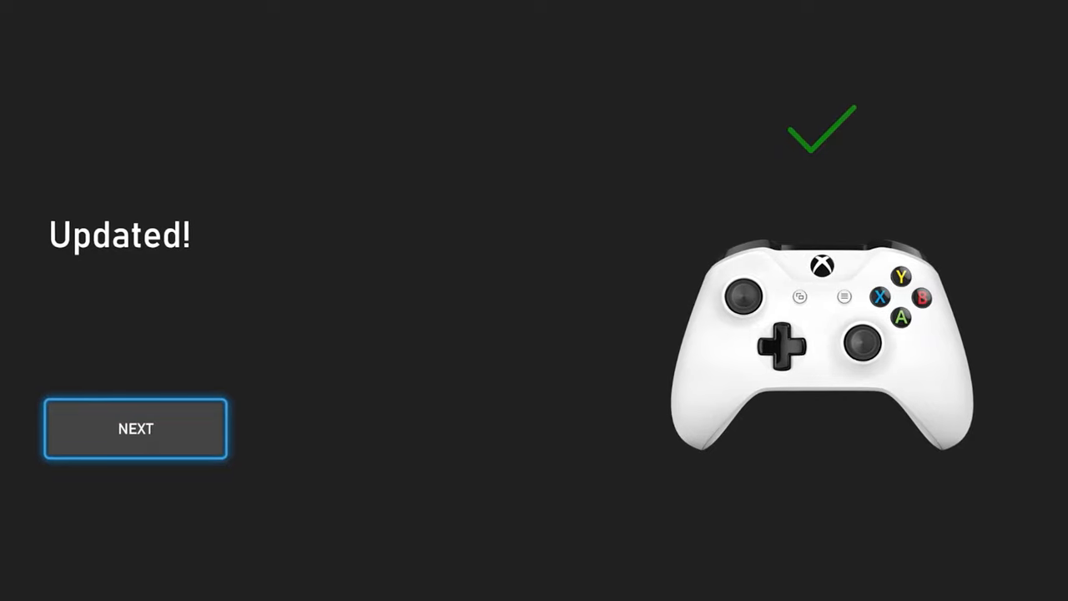
left_click(135, 427)
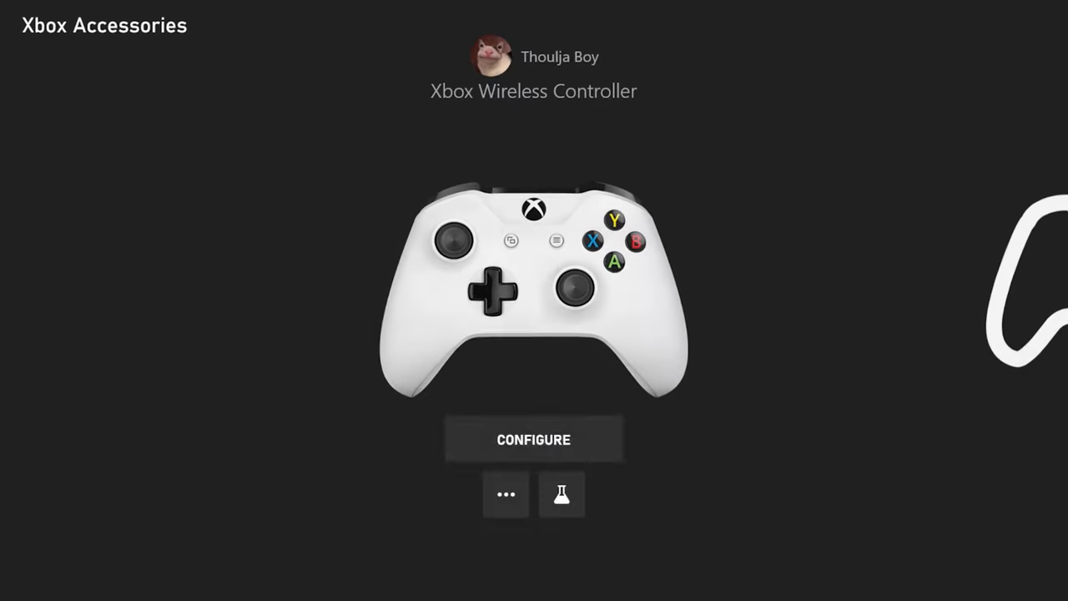